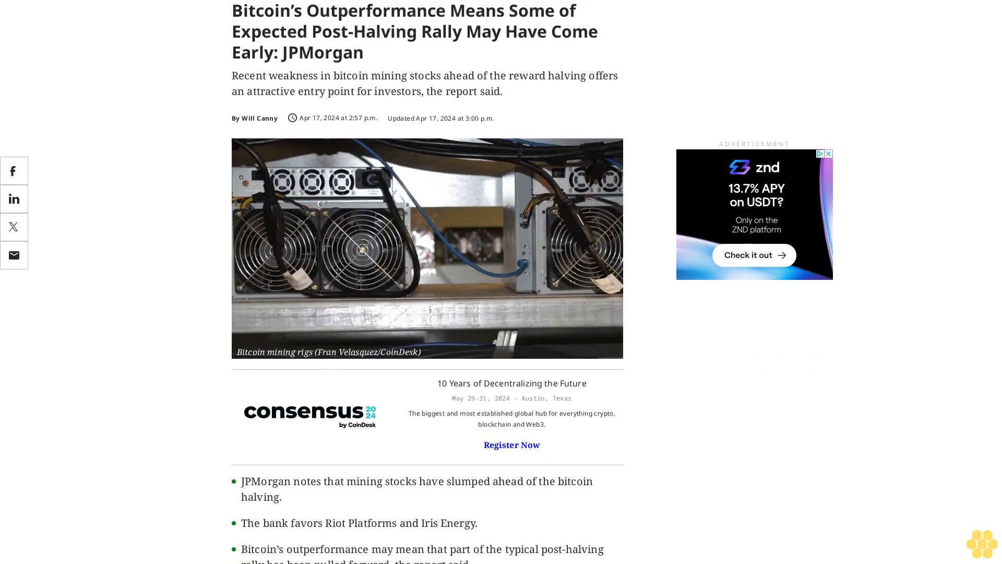
pyautogui.scroll(-3)
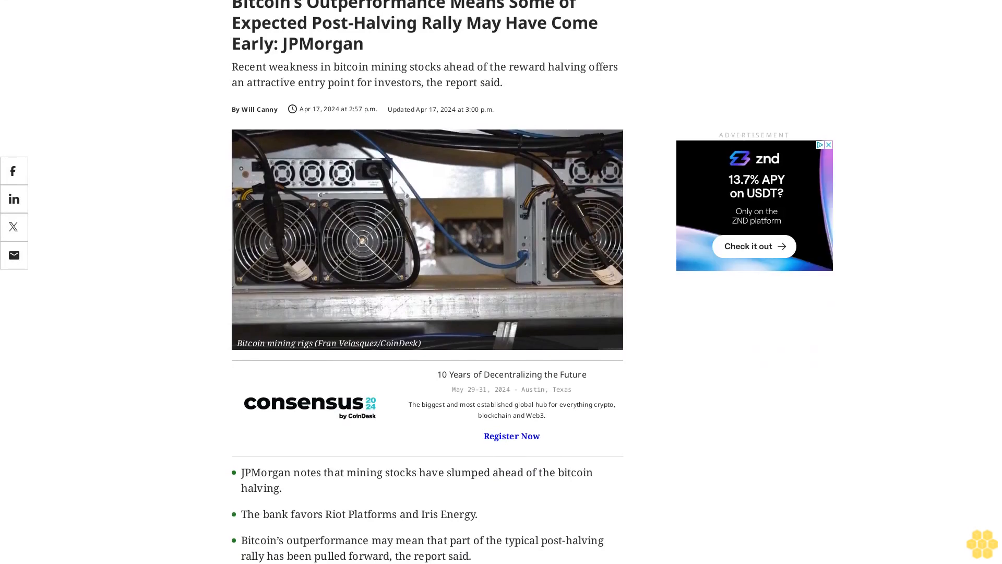
pyautogui.scroll(-3)
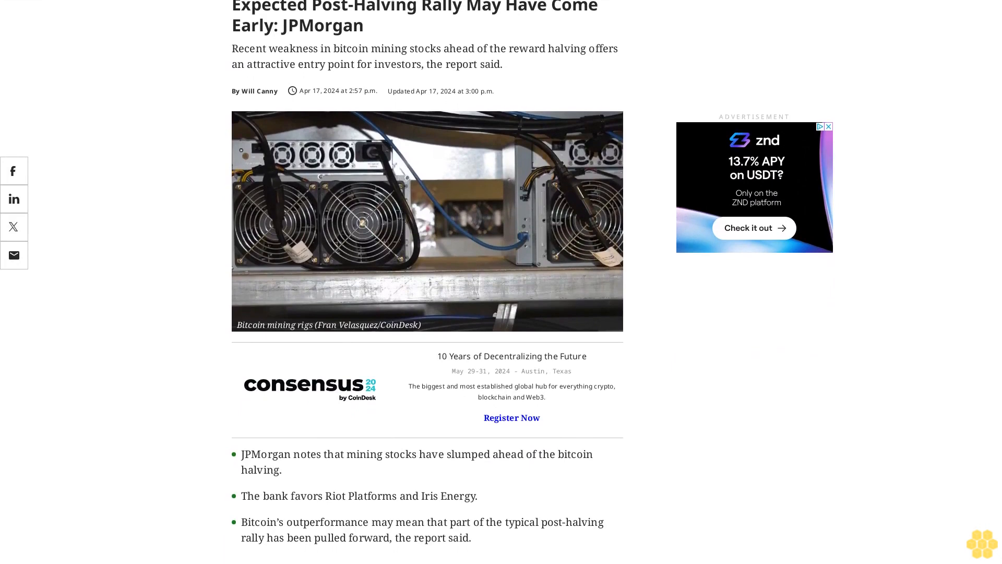
pyautogui.scroll(-3)
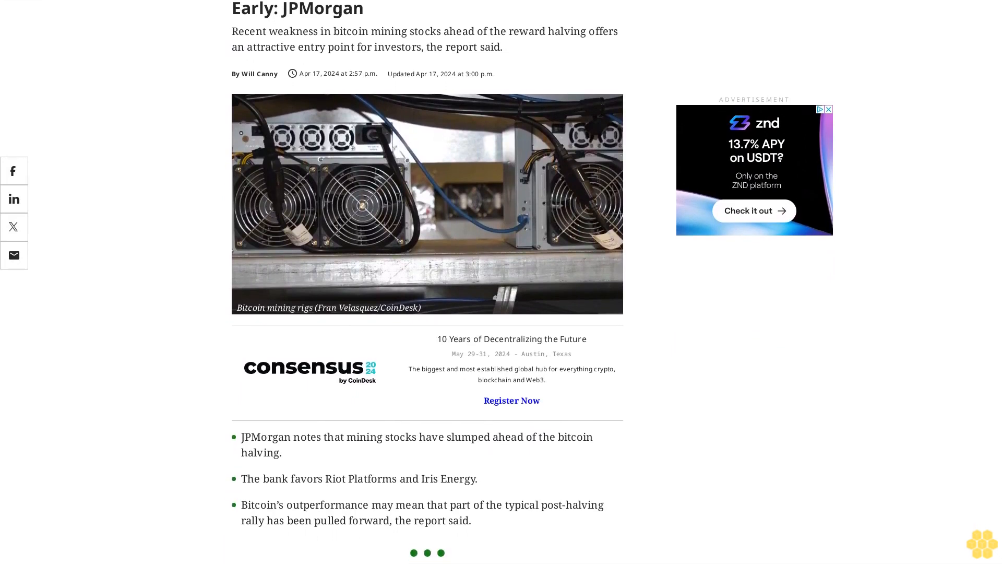
pyautogui.scroll(-3)
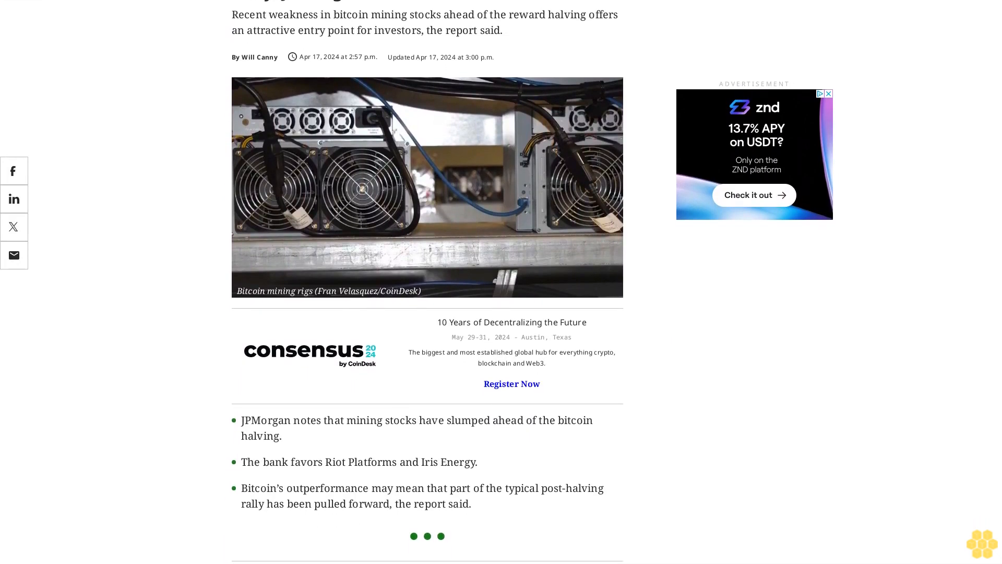
pyautogui.scroll(-3)
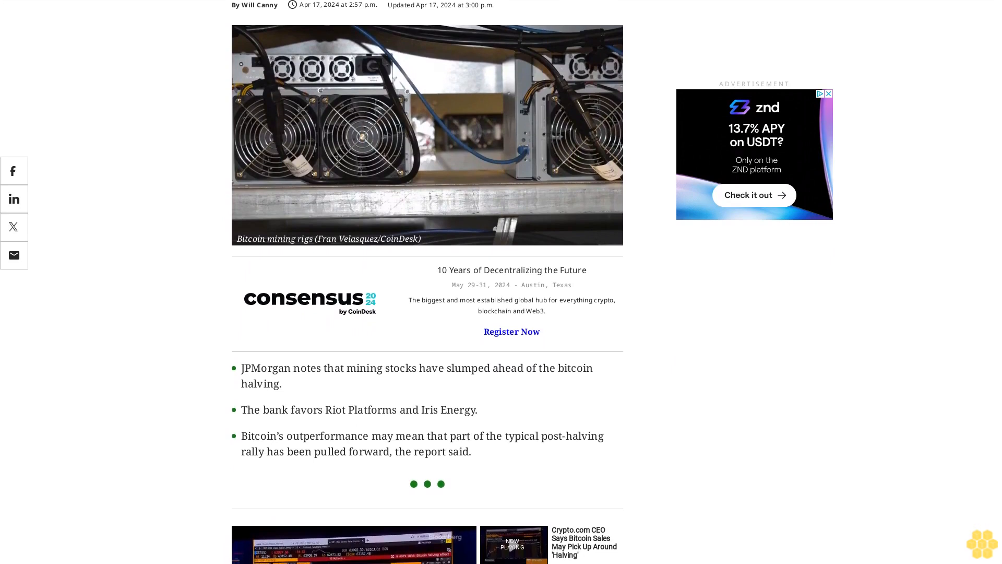
pyautogui.scroll(-3)
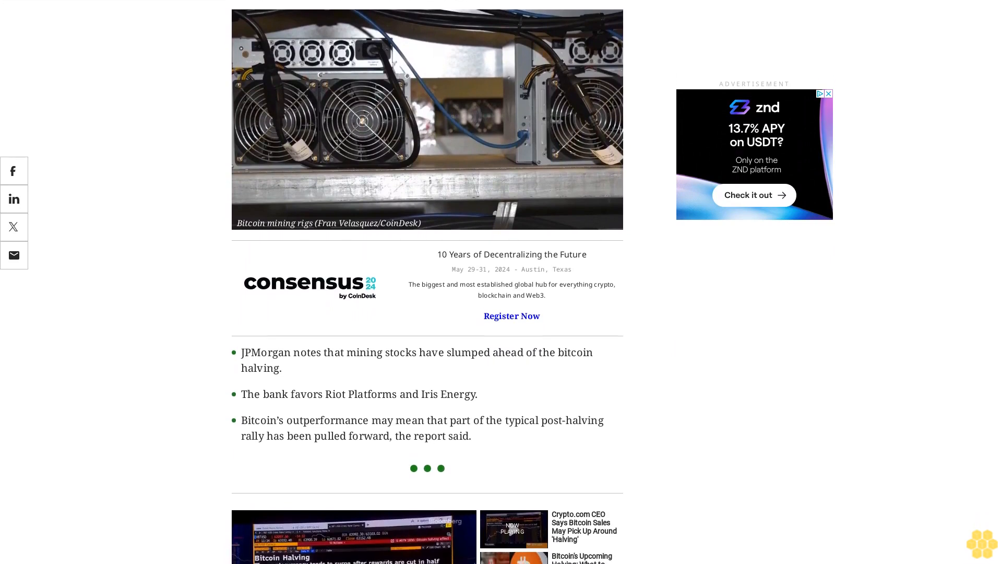
pyautogui.scroll(-3)
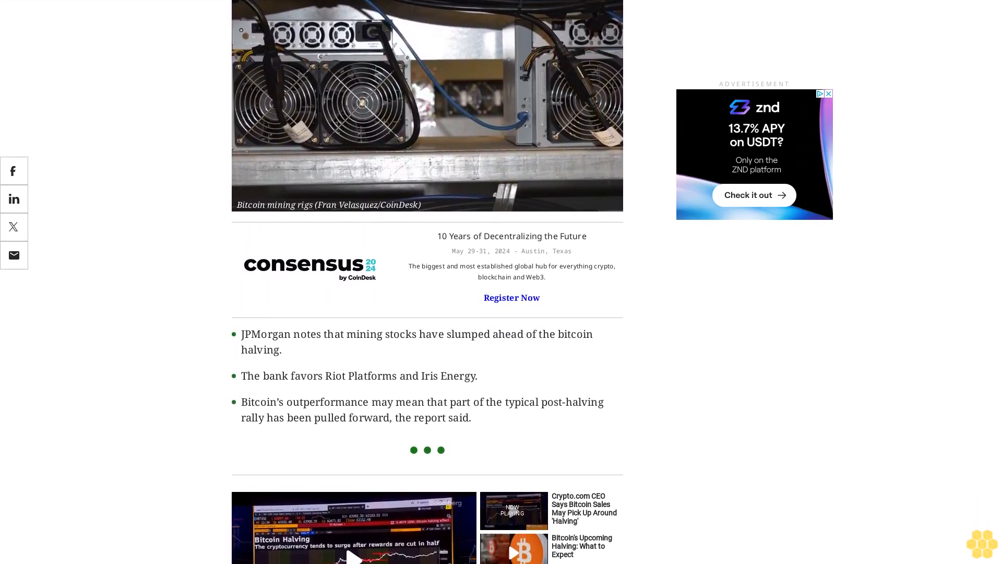
pyautogui.scroll(-3)
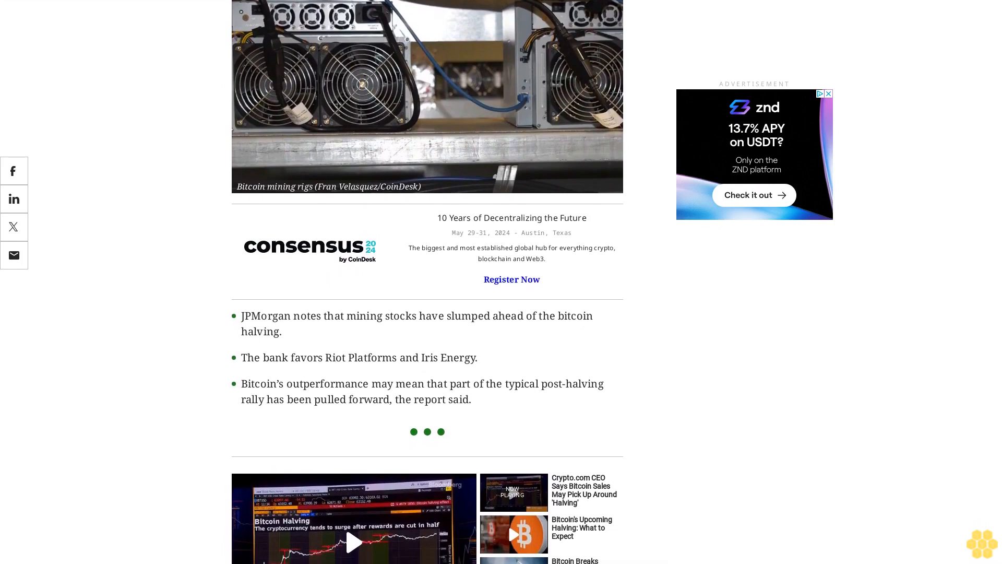
pyautogui.scroll(-3)
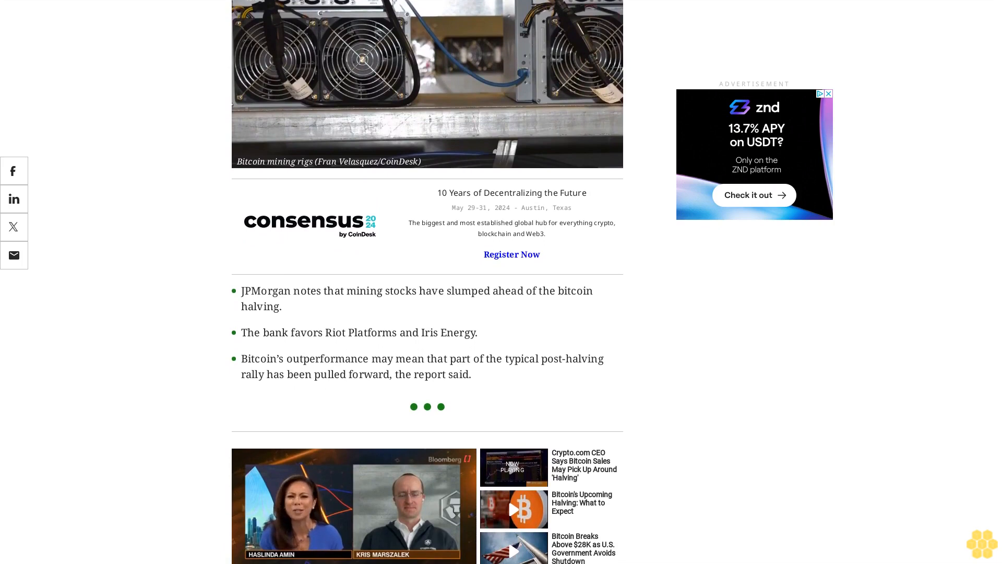
pyautogui.scroll(-3)
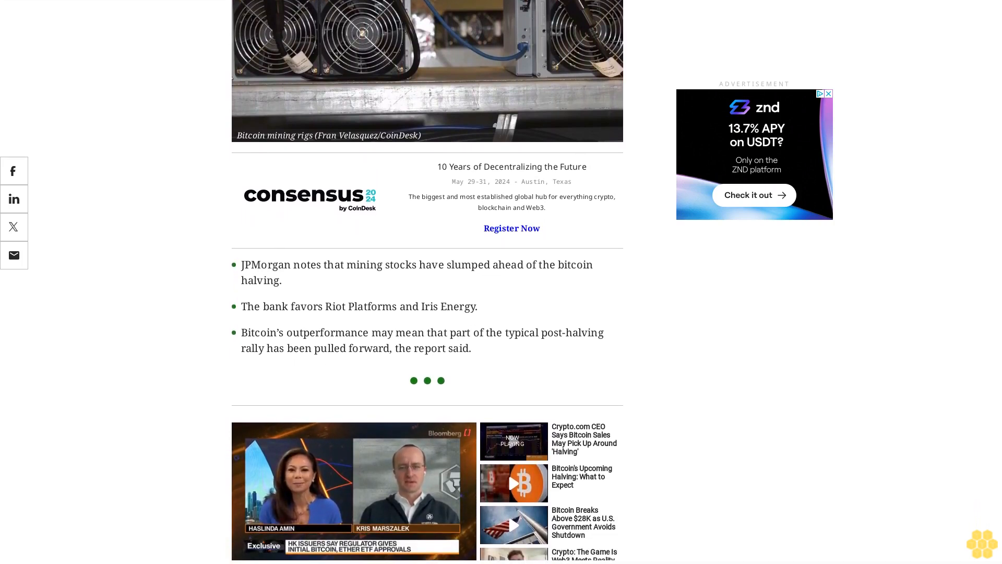
pyautogui.scroll(-3)
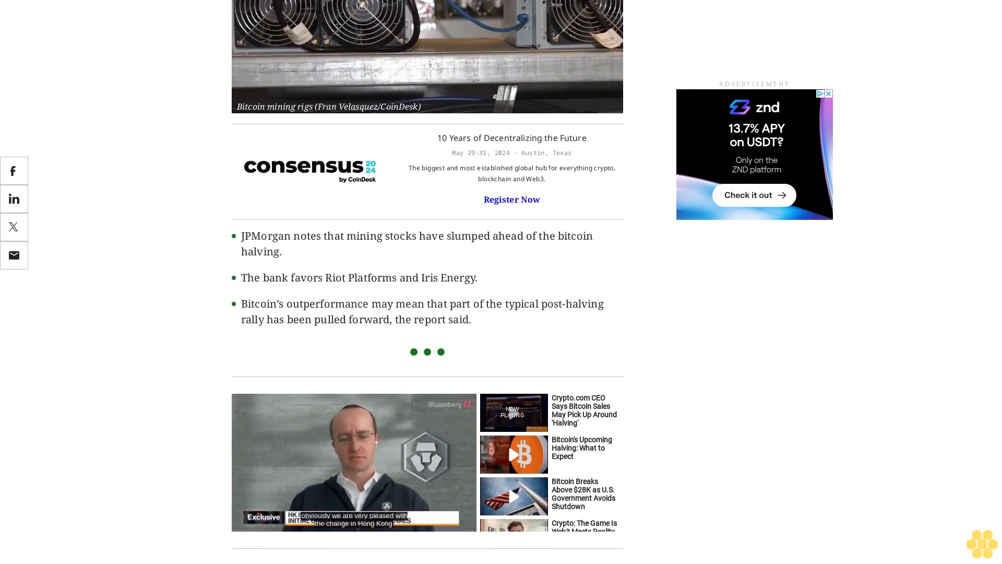
pyautogui.scroll(-3)
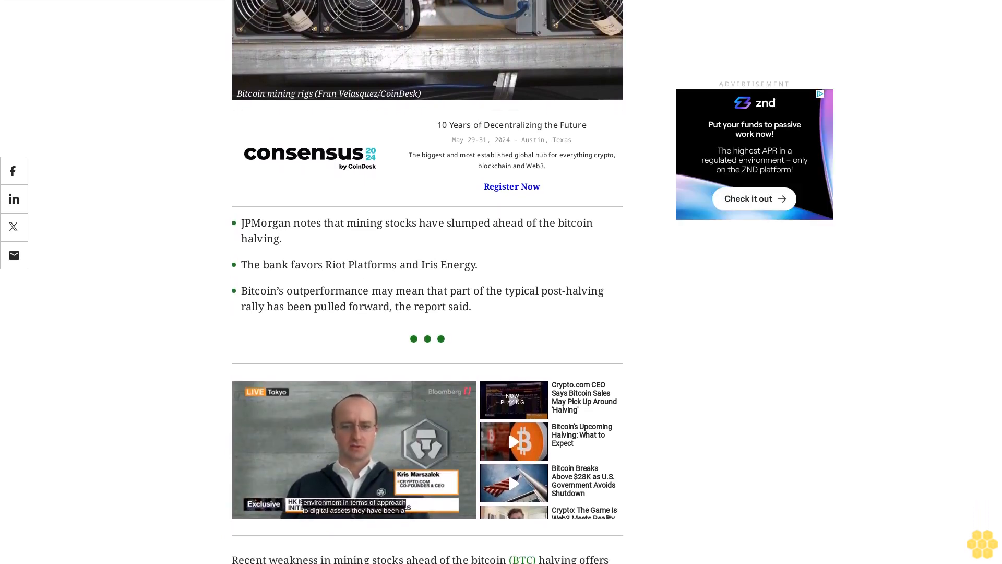
pyautogui.scroll(-3)
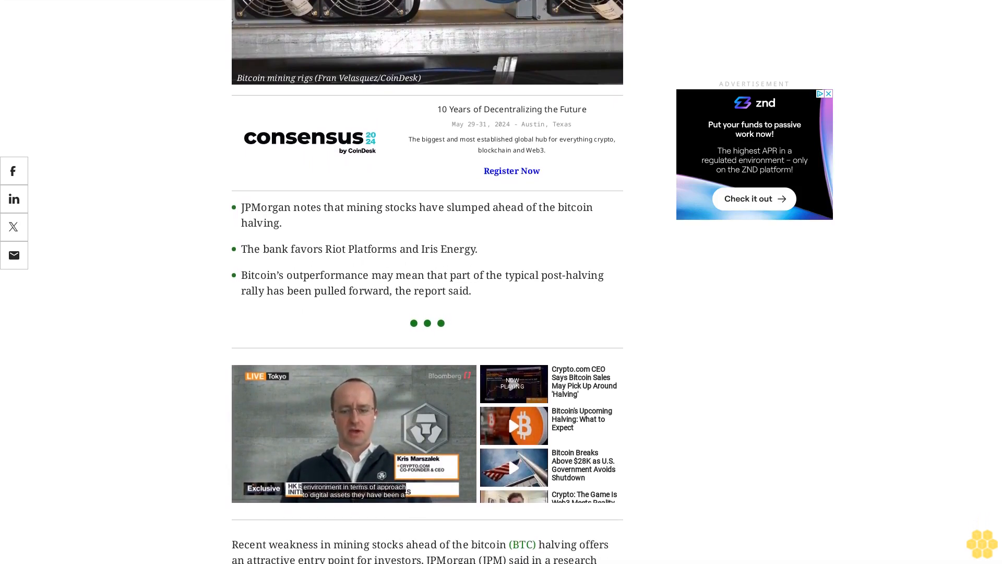
pyautogui.scroll(-3)
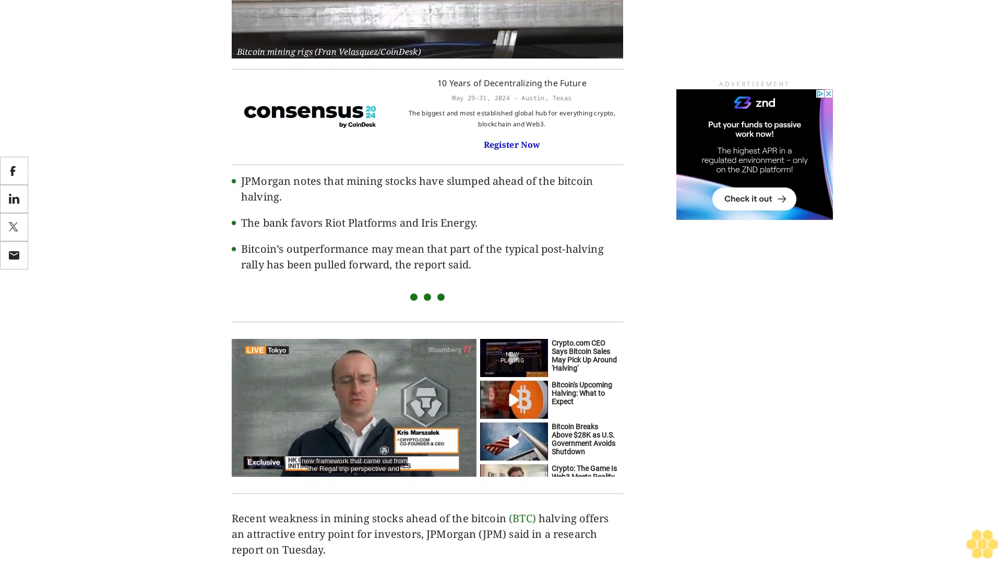
pyautogui.scroll(-3)
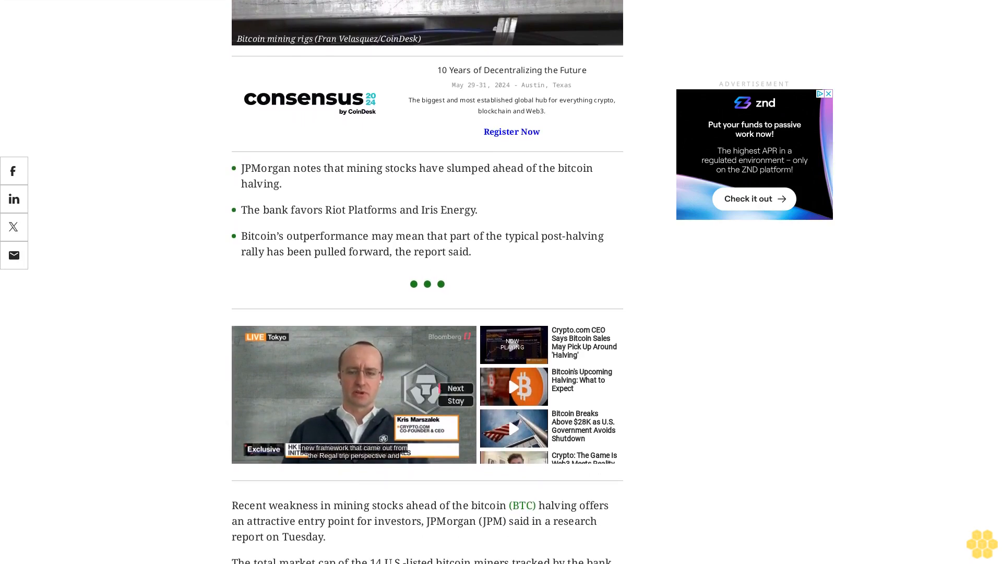
pyautogui.scroll(-3)
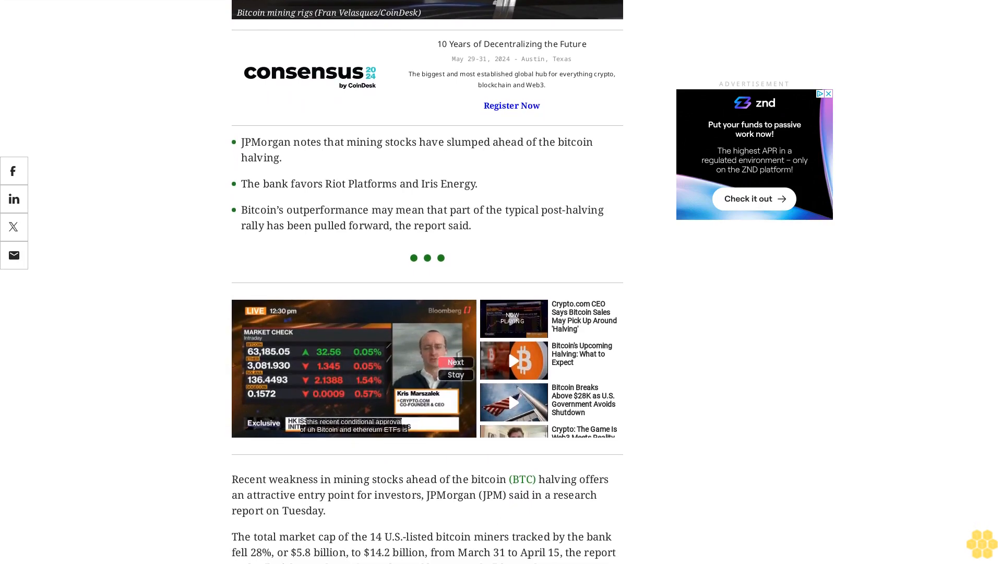
pyautogui.scroll(-3)
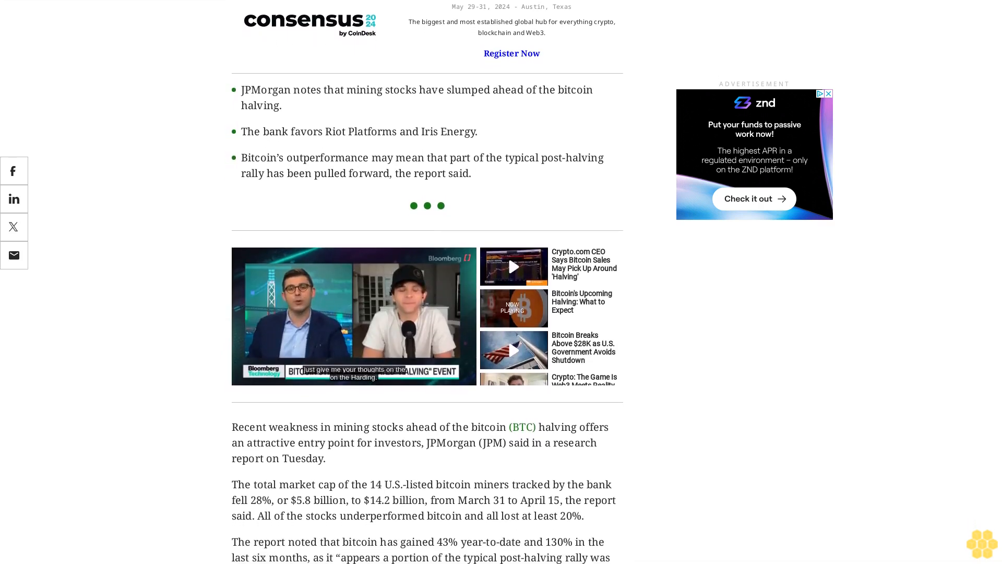
pyautogui.scroll(-3)
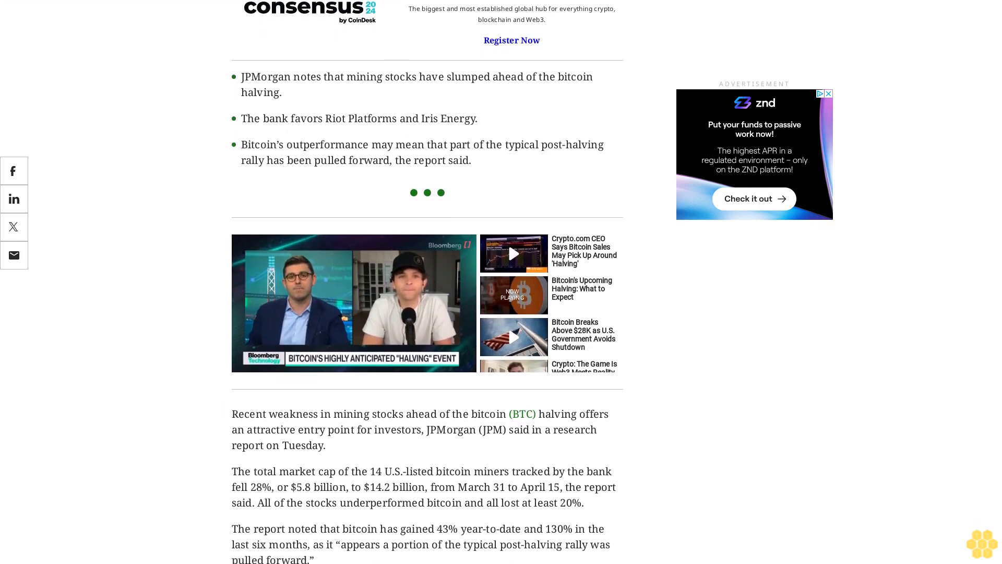
pyautogui.scroll(-3)
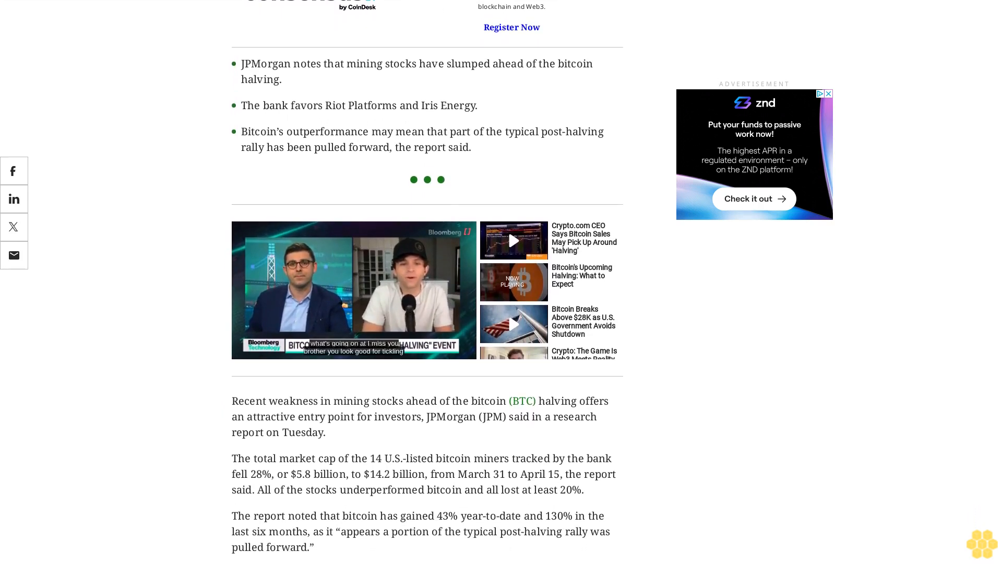
pyautogui.scroll(-3)
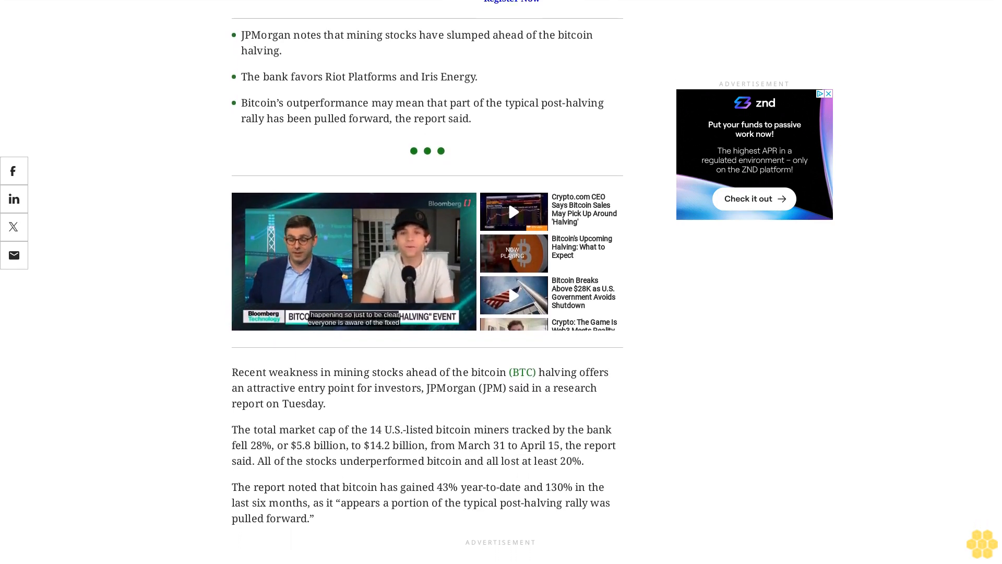
pyautogui.scroll(-3)
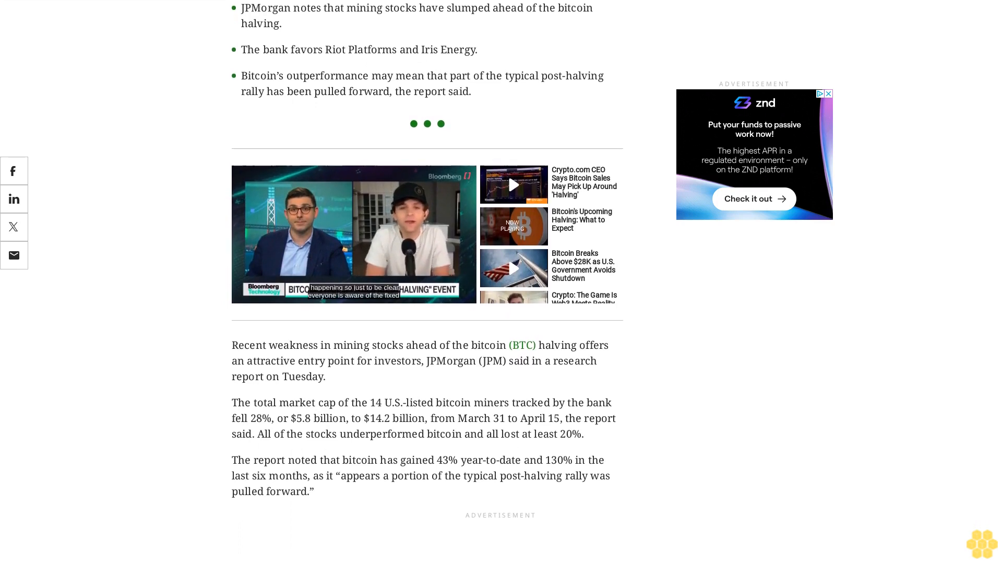
pyautogui.scroll(-3)
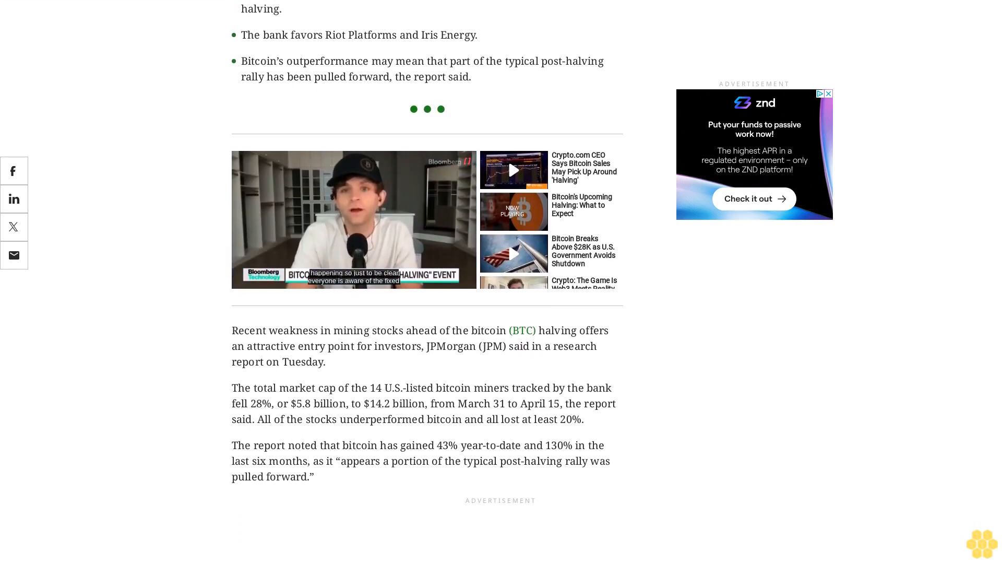
pyautogui.scroll(3)
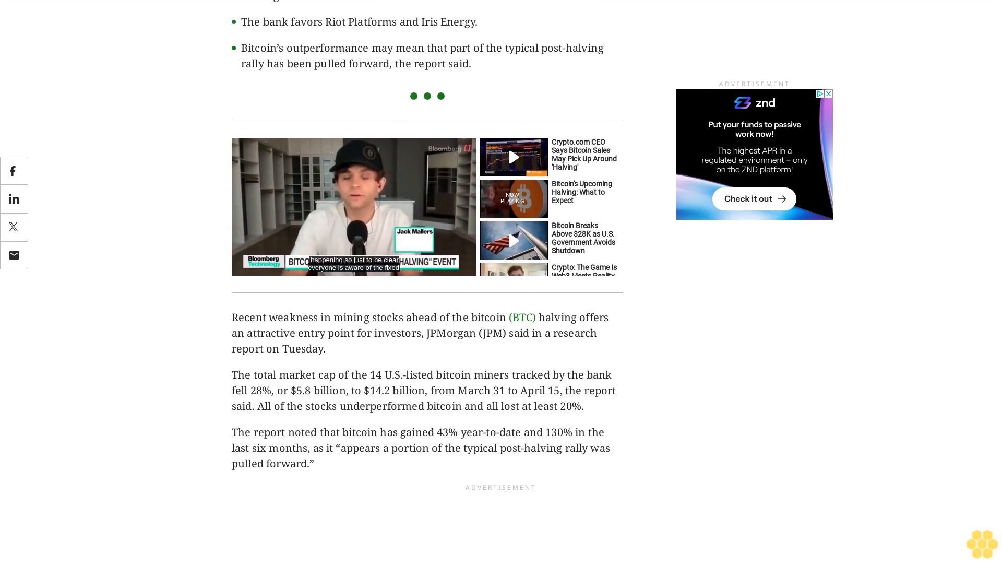